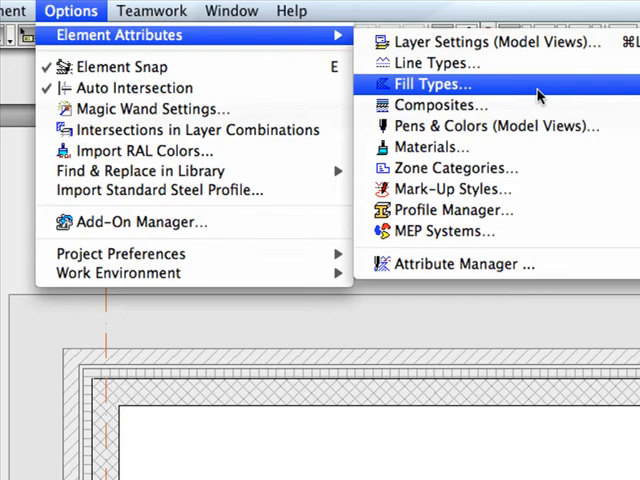
- Bring up the Fill Types definitions to review the soft insulation pattern
{"action": "left_click", "coordinate": [432, 84]}
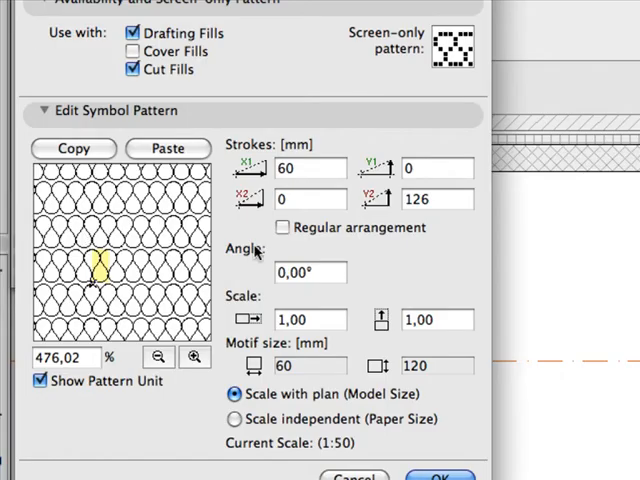
{"action": "mouse_move", "coordinate": [276, 264]}
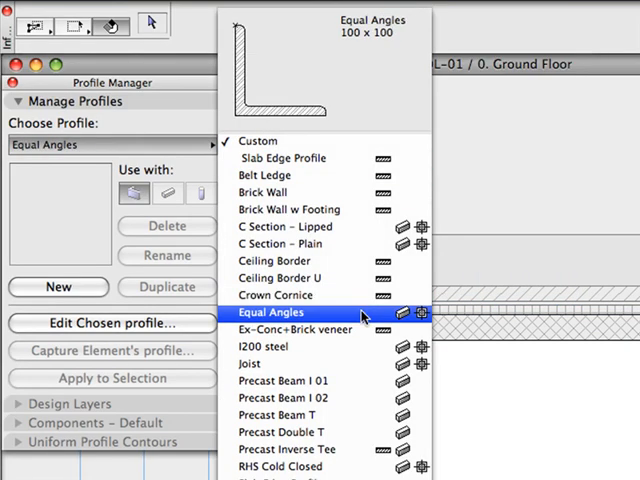
- Edit the Ex-Conc+Brick veneer profile and select its rigid insulation skin fill
{"action": "left_click", "coordinate": [296, 330]}
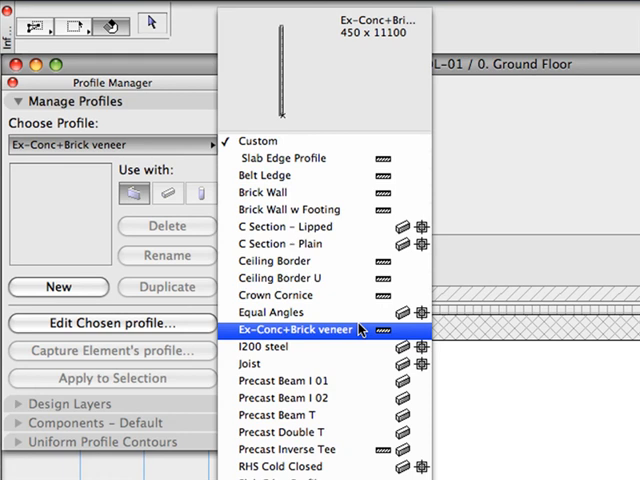
{"action": "left_click", "coordinate": [294, 330]}
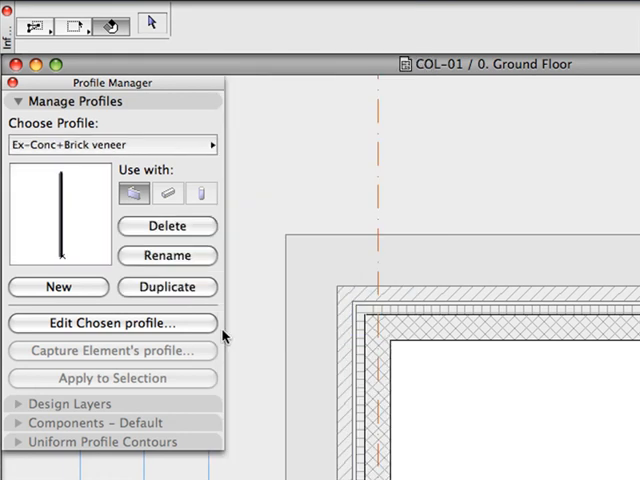
{"action": "left_click", "coordinate": [112, 324]}
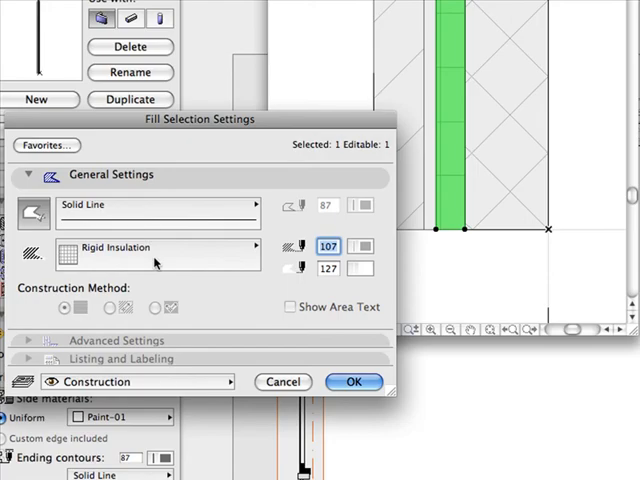
- Switch the skin's fill from Rigid Insulation to the Insulation 01 symbol fill
{"action": "left_click", "coordinate": [150, 246]}
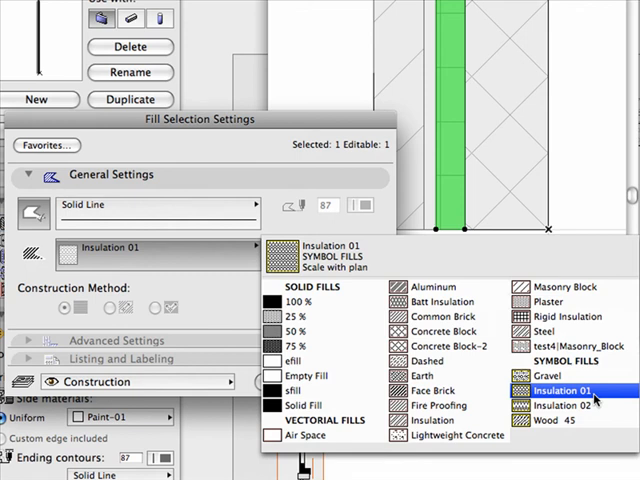
{"action": "left_click", "coordinate": [556, 388]}
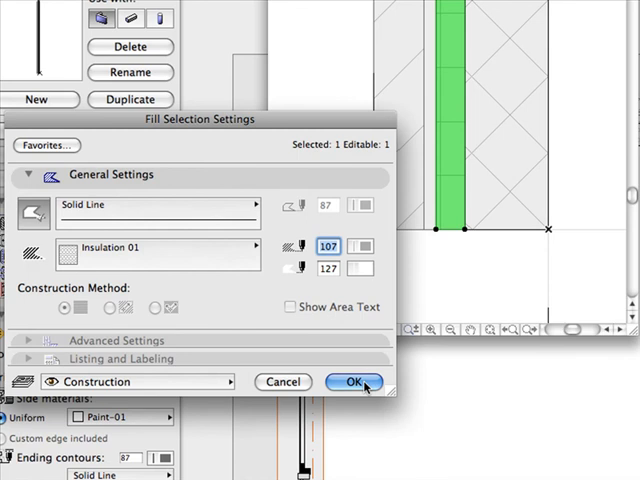
{"action": "left_click", "coordinate": [354, 382]}
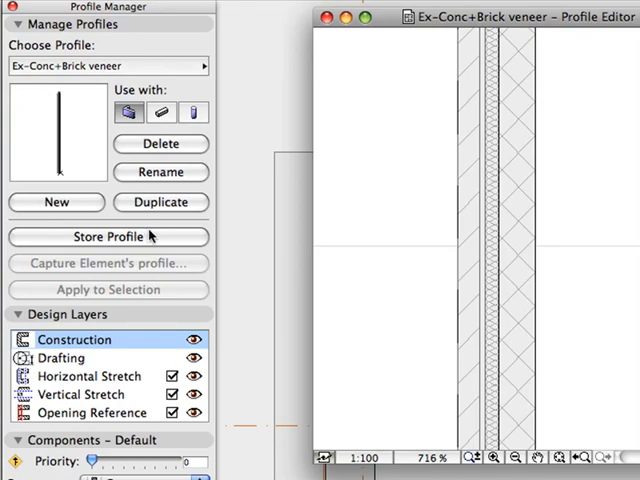
- Store the Ex-Conc+Brick veneer profile with its new Insulation 01 skin
{"action": "left_click", "coordinate": [108, 236]}
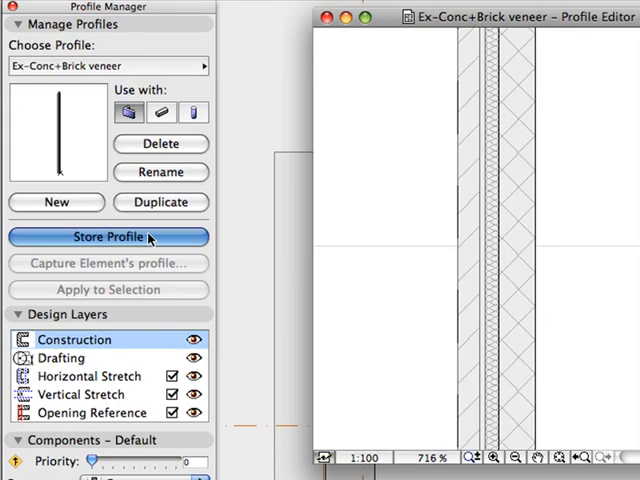